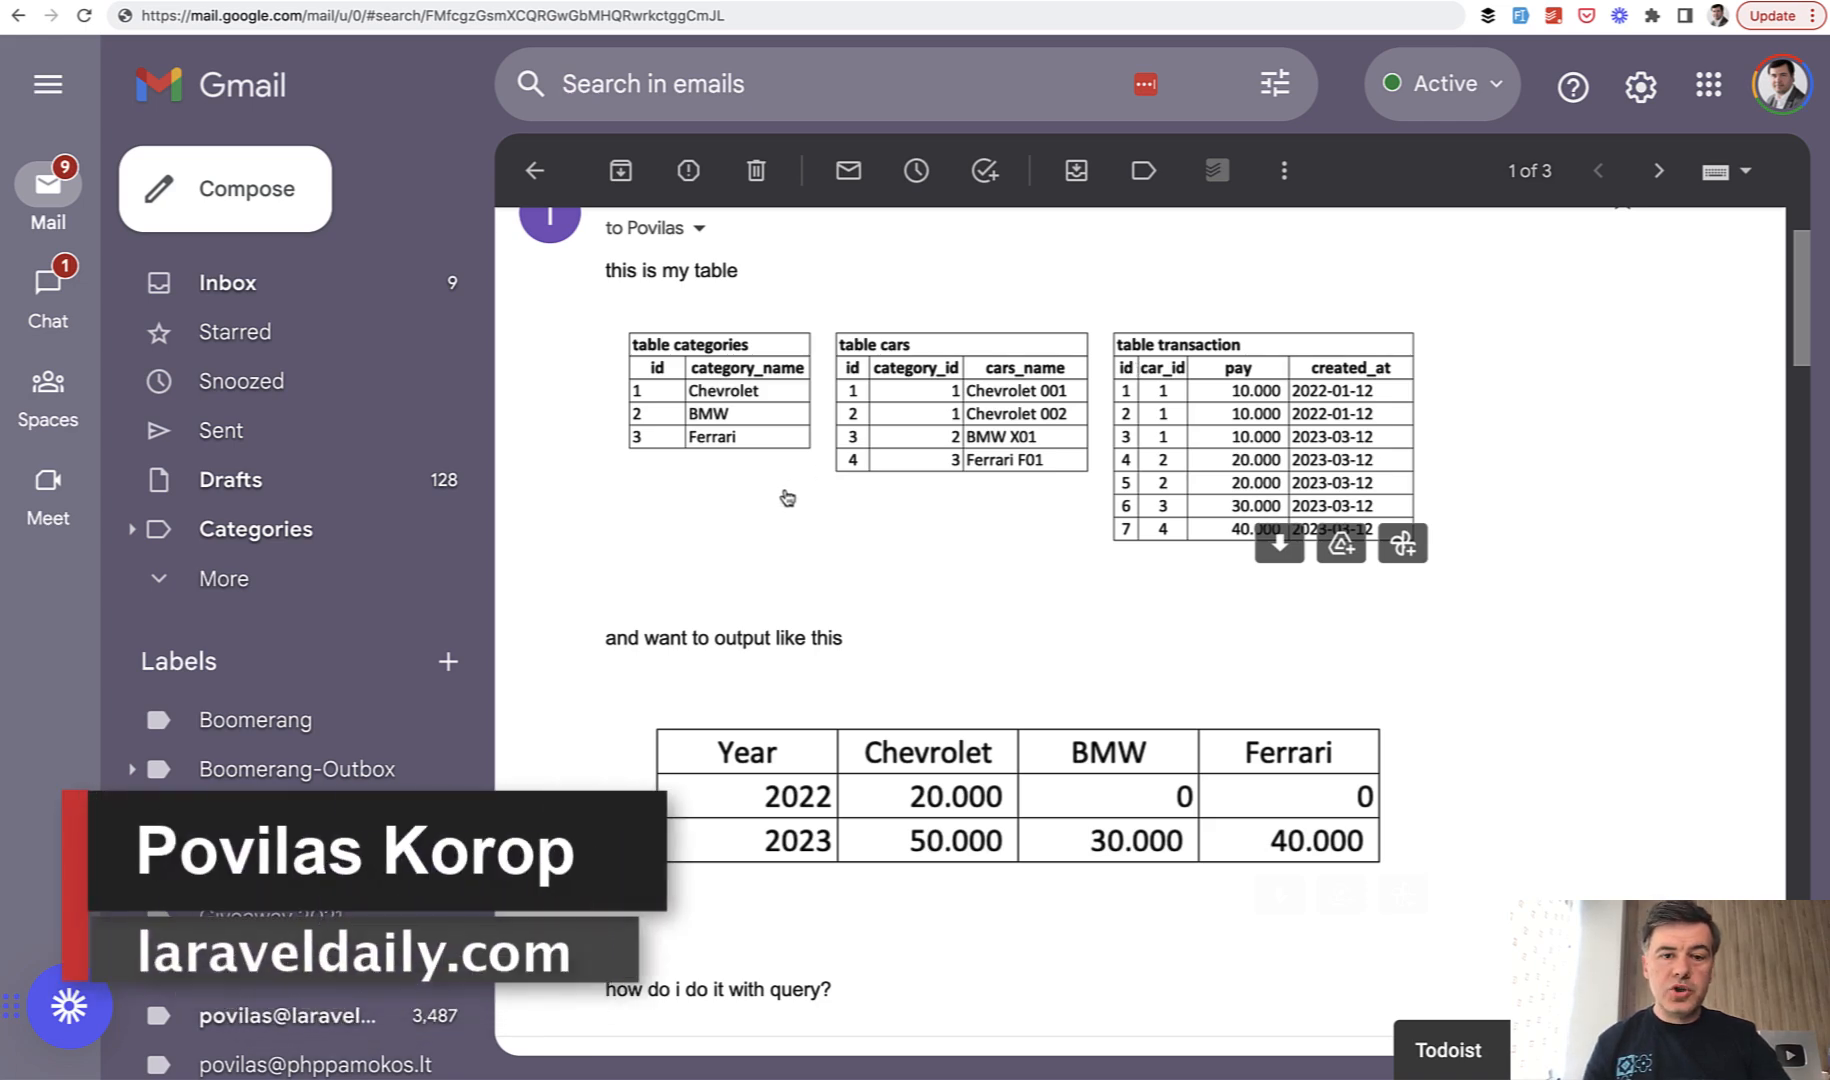
mouse_move(542, 566)
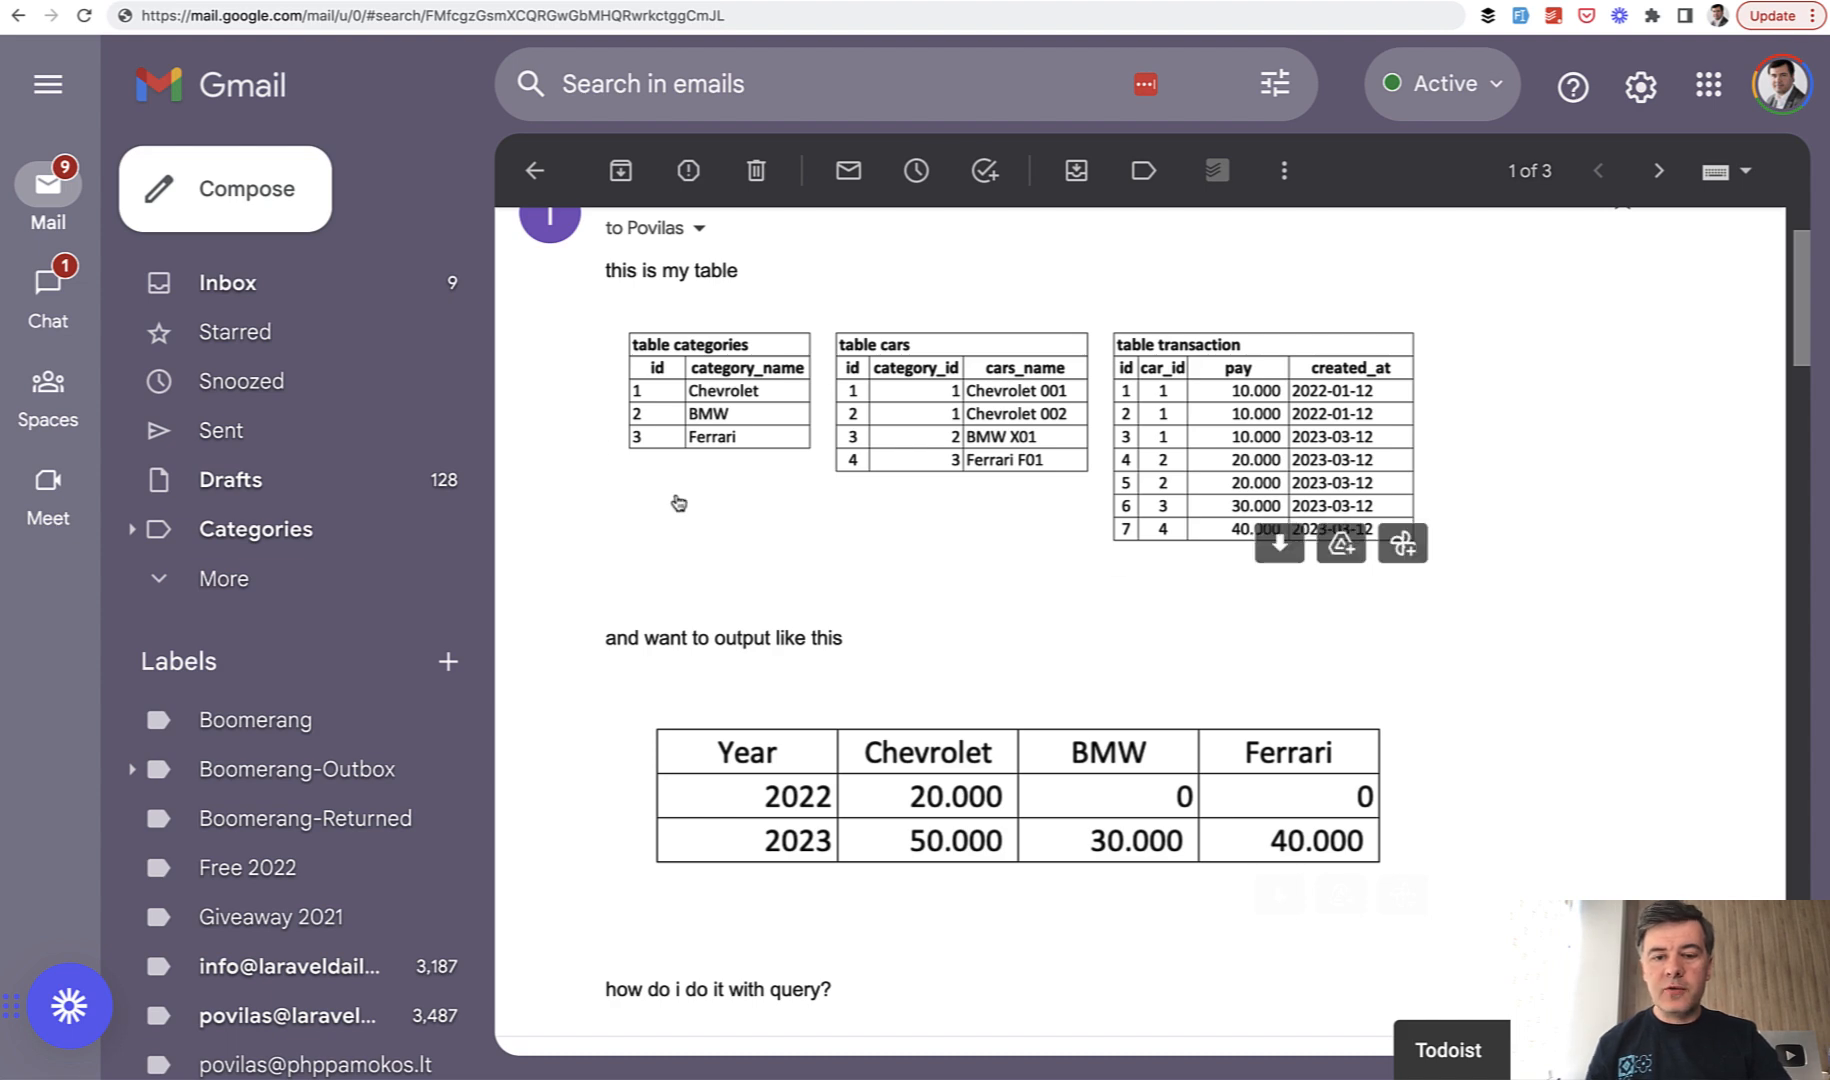
mouse_move(1554, 872)
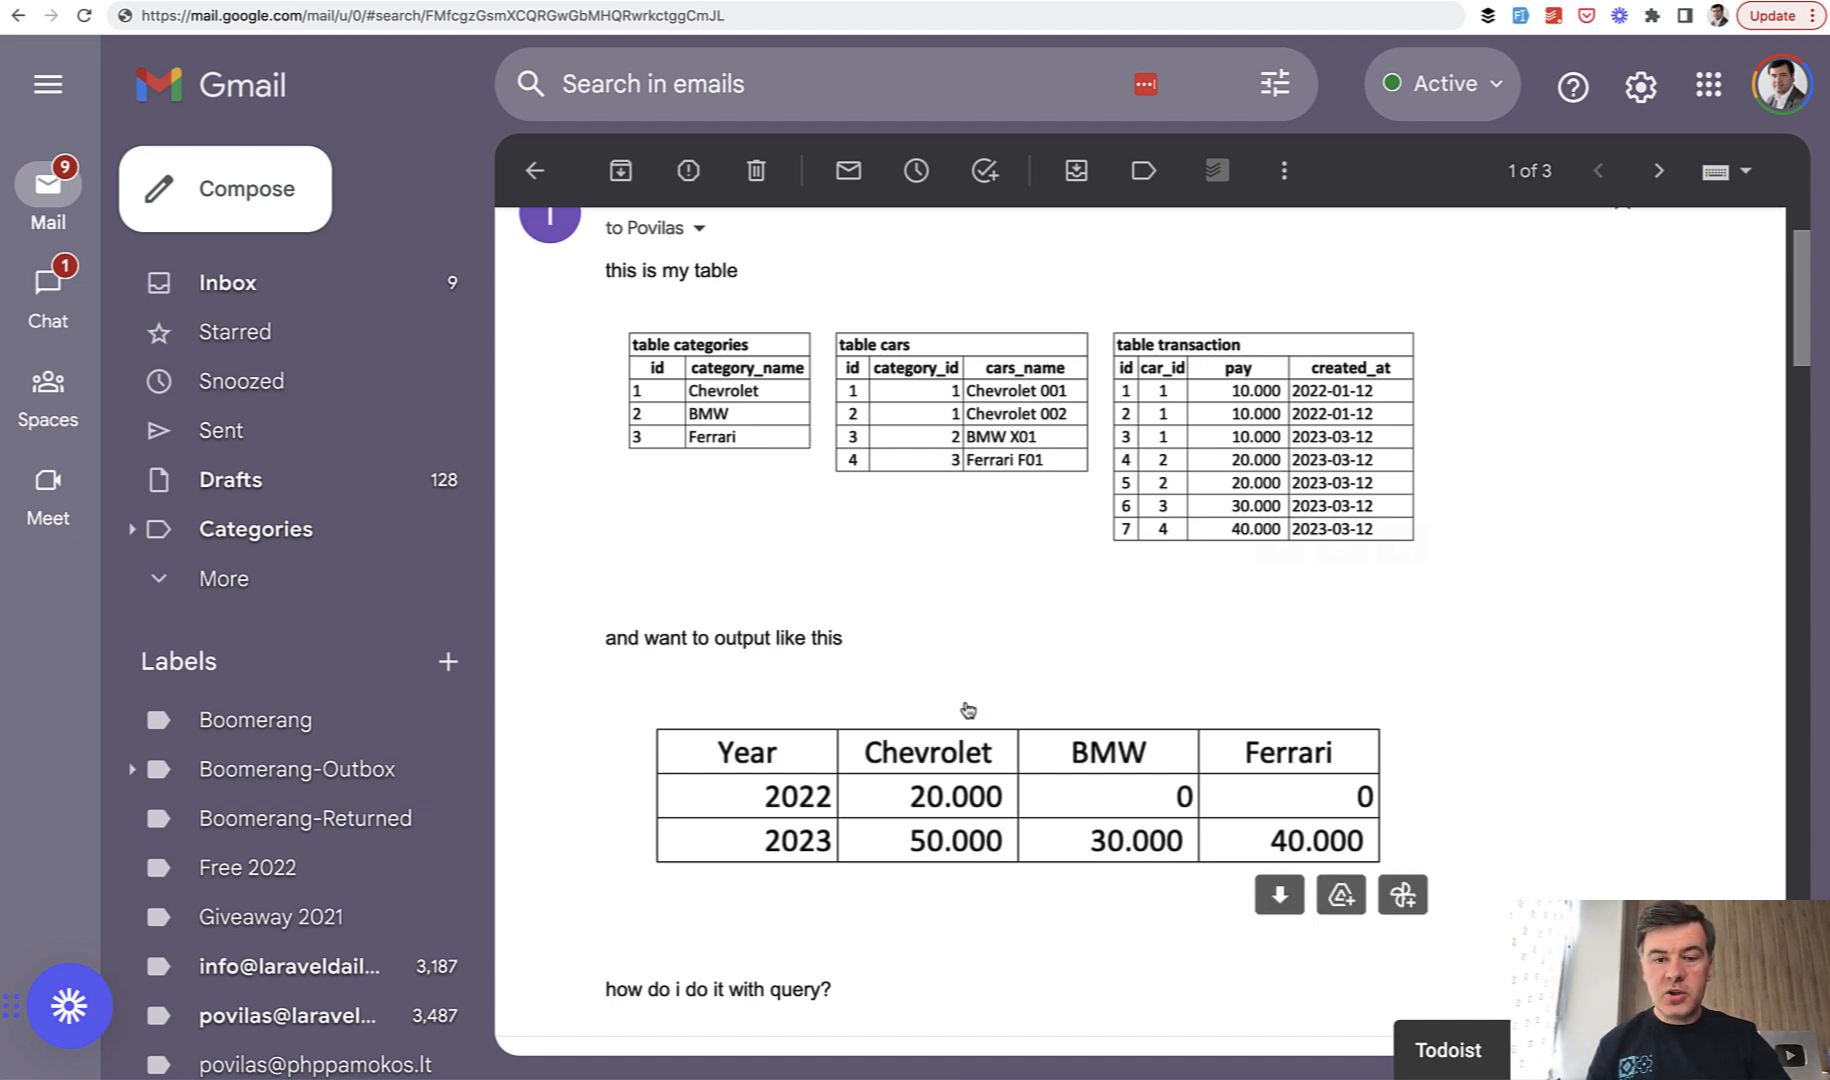
mouse_move(1108, 364)
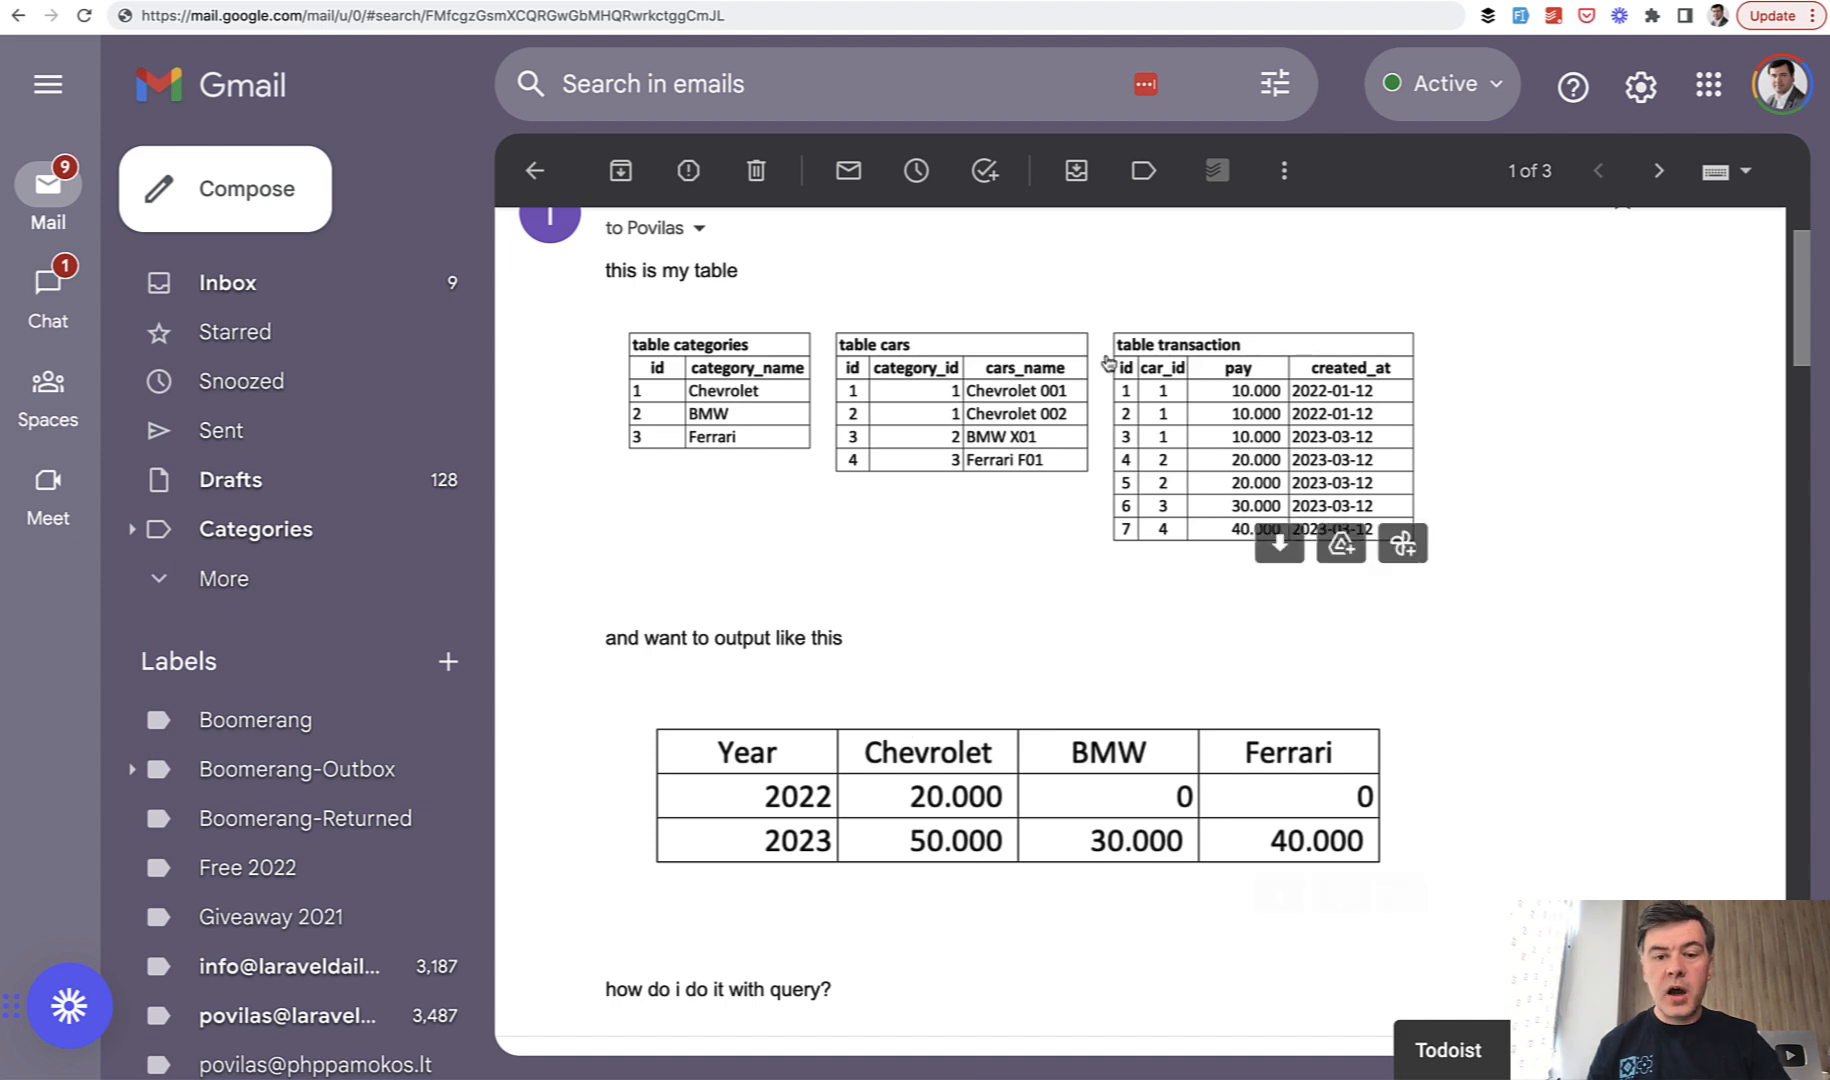
mouse_move(1004, 434)
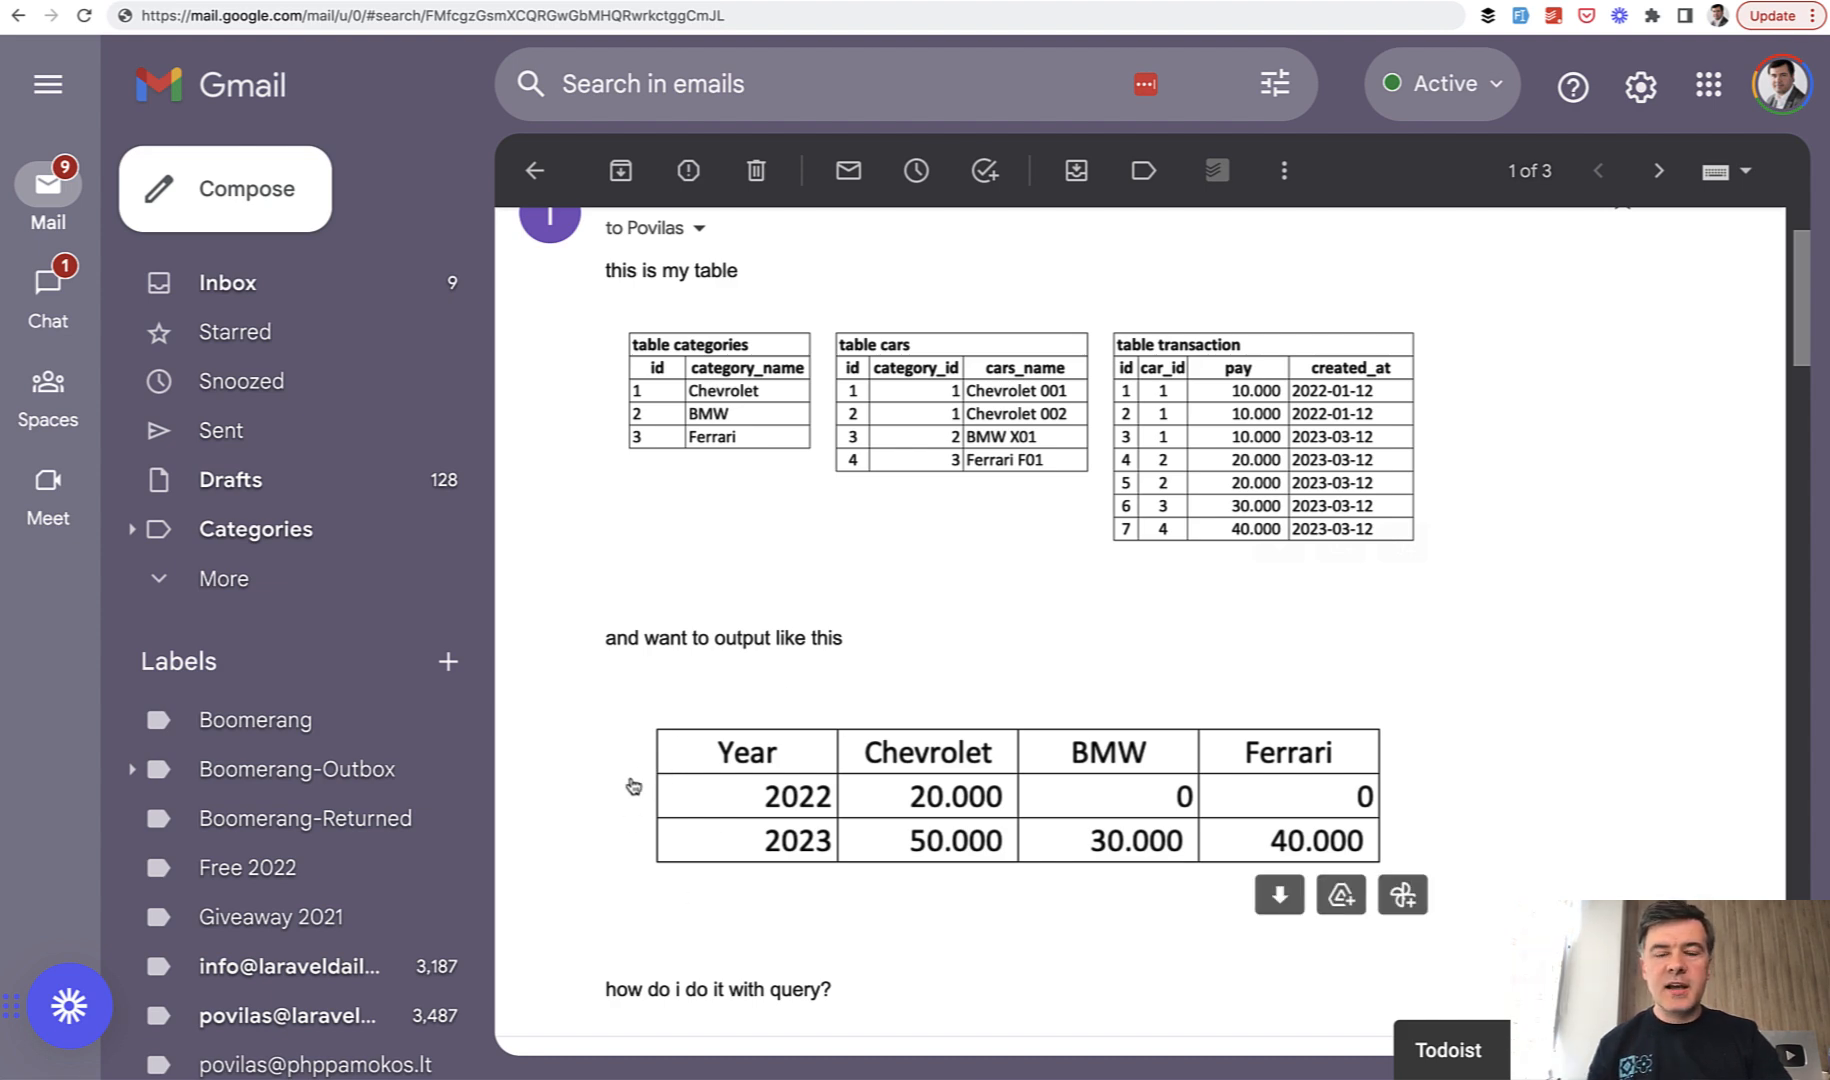
mouse_move(536, 630)
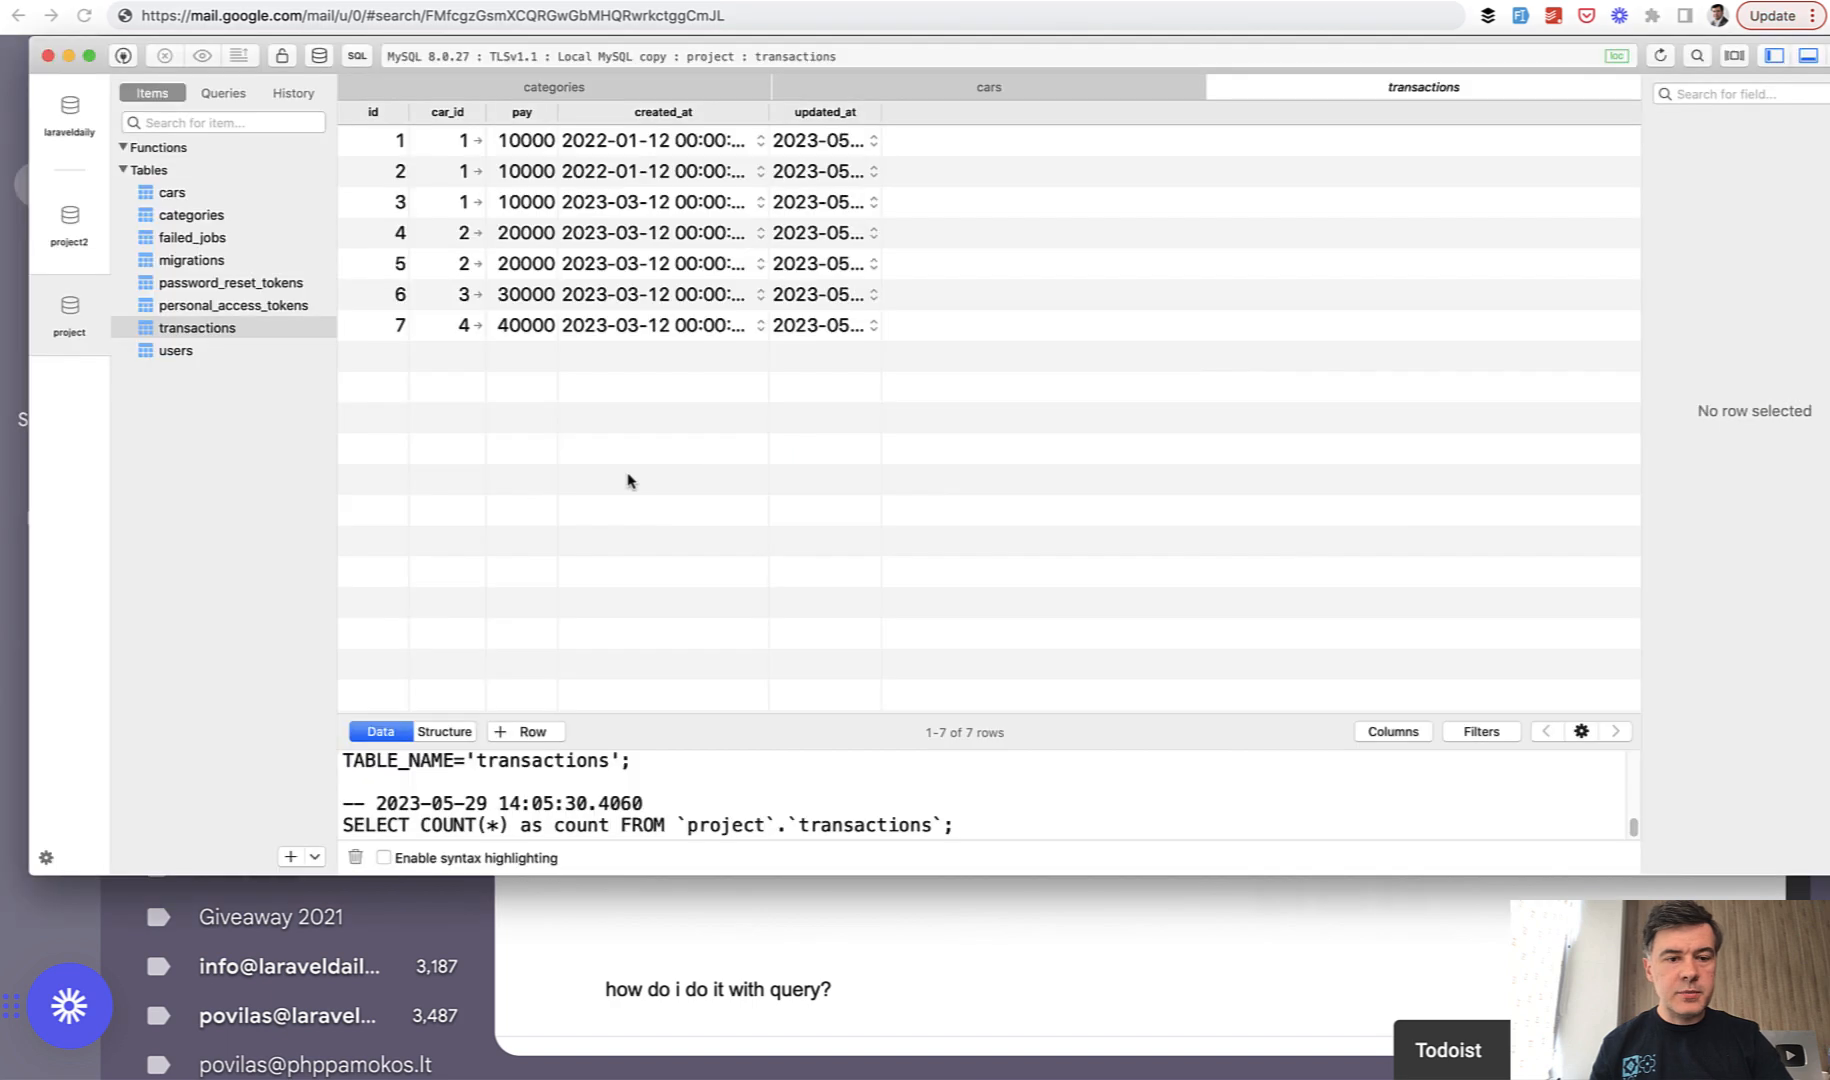
mouse_move(534, 324)
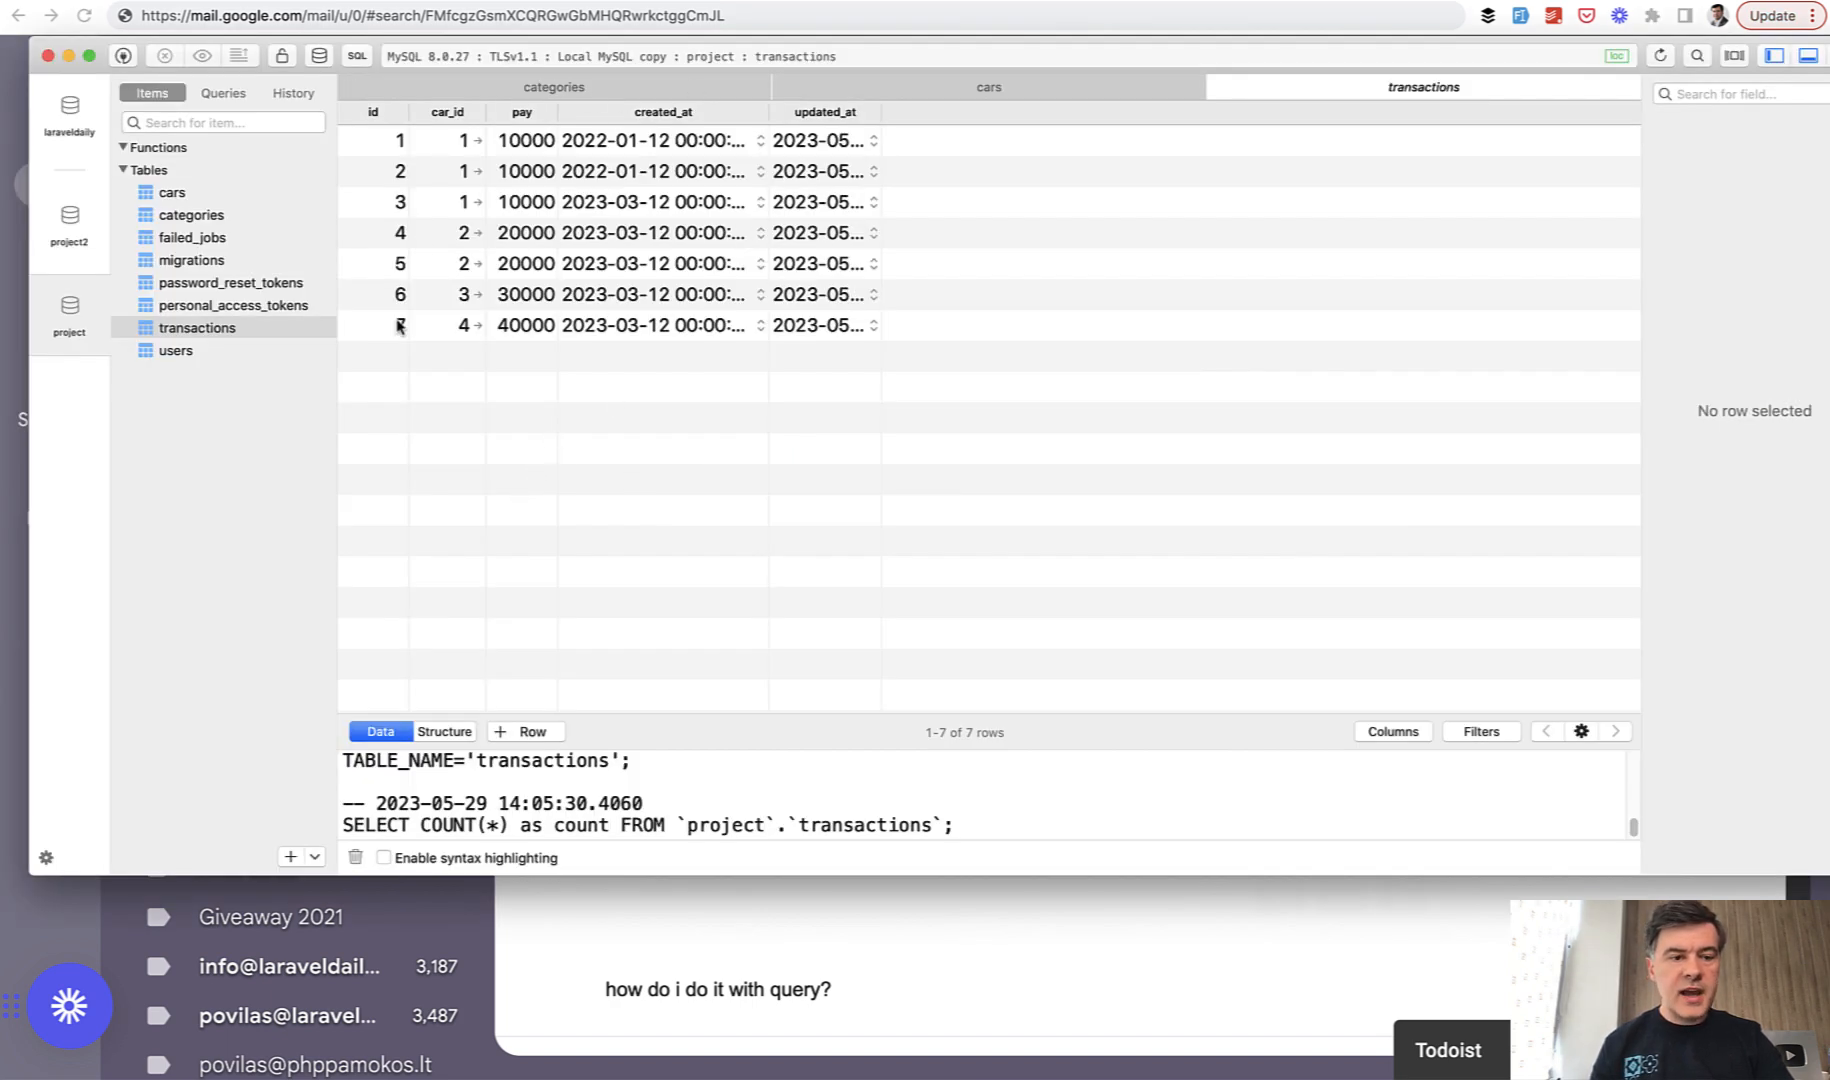
- Show the transactions table with its seven payment rows, car ids and creation dates
left_click(172, 192)
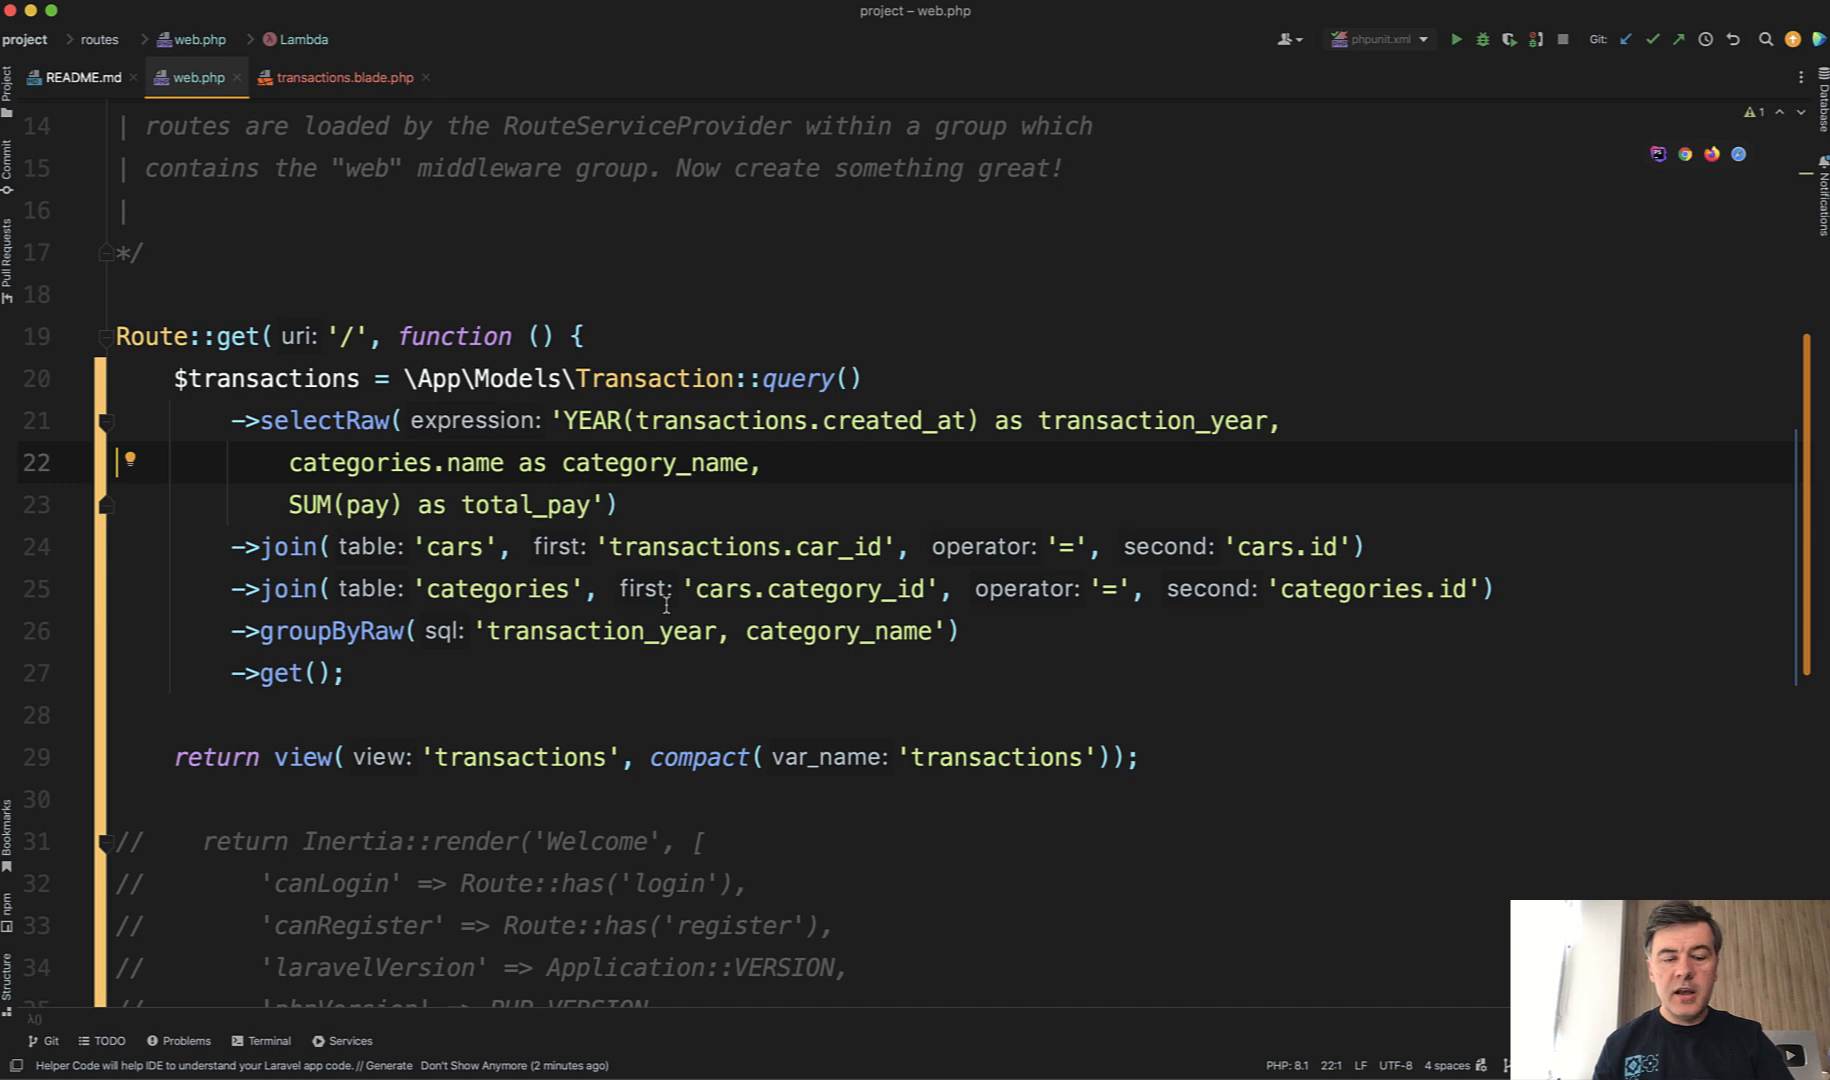
mouse_move(770, 412)
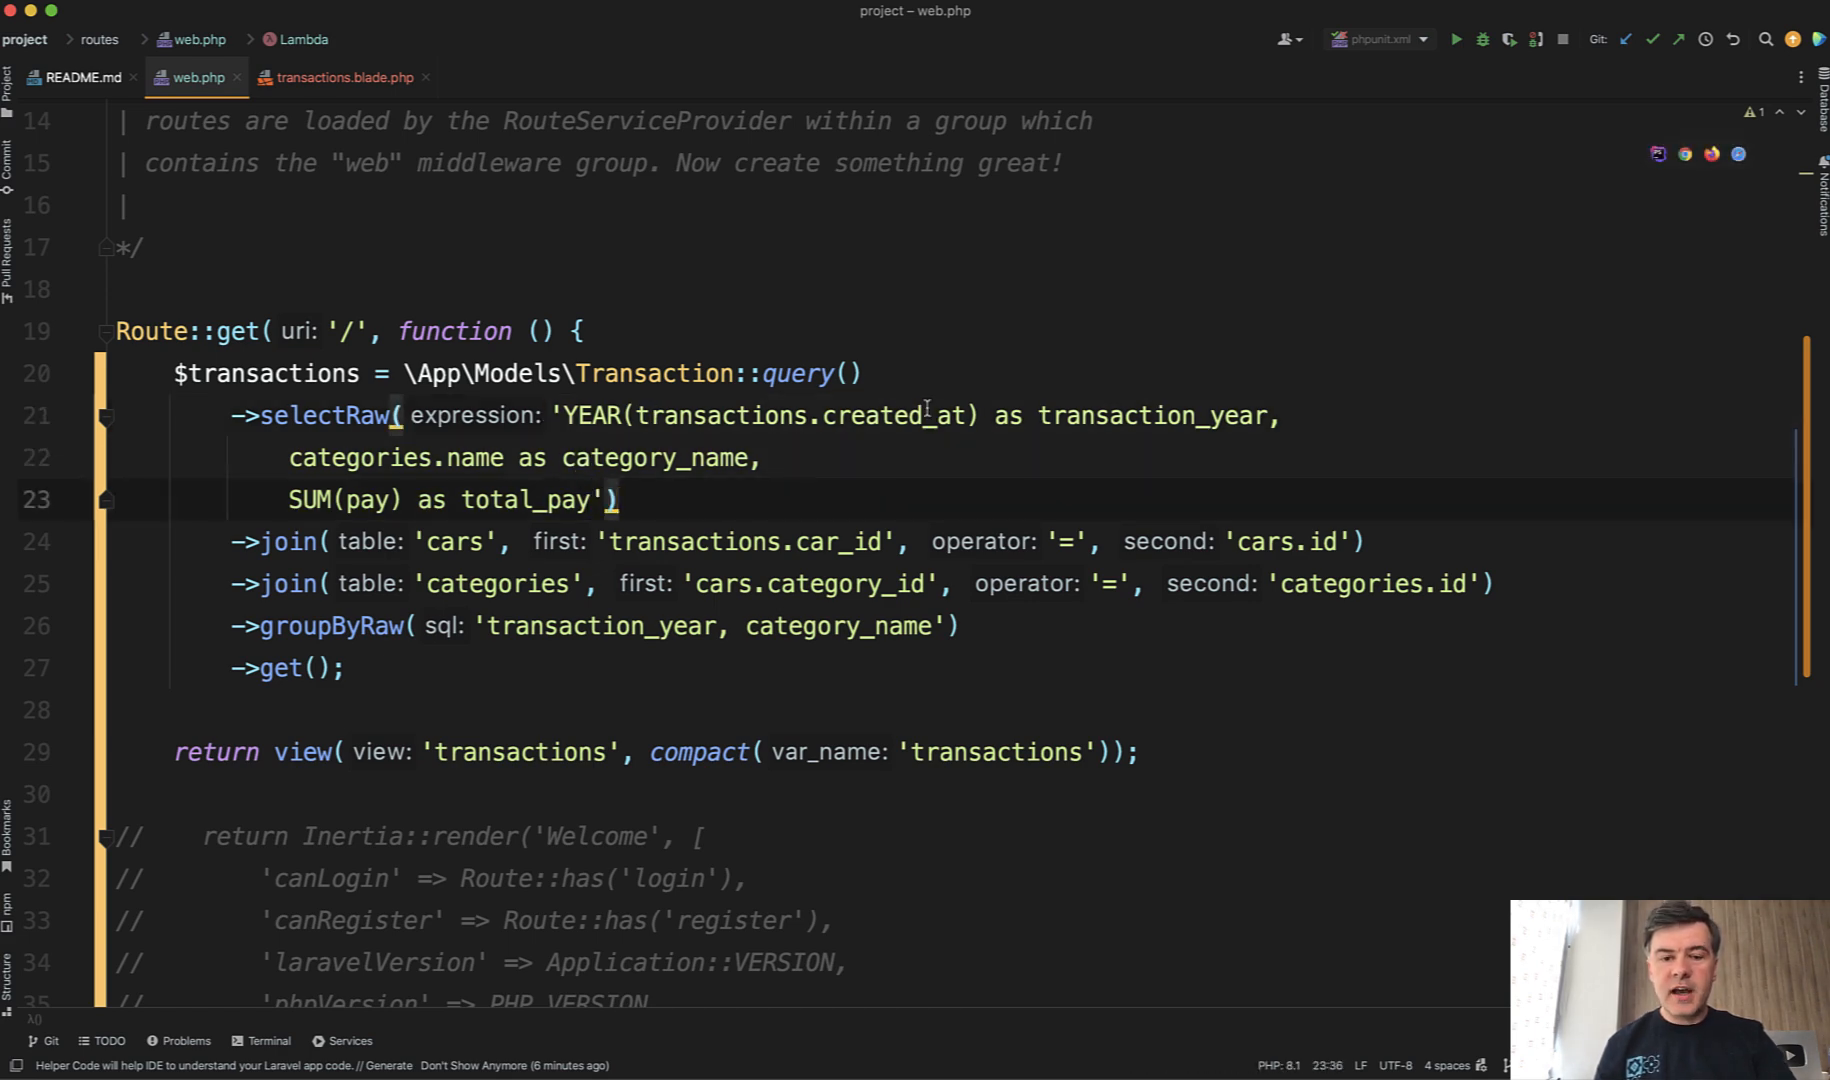
- Reload project.test to list car-year totals such as Chevrolet 2022: $20,000.00
double_click(1156, 414)
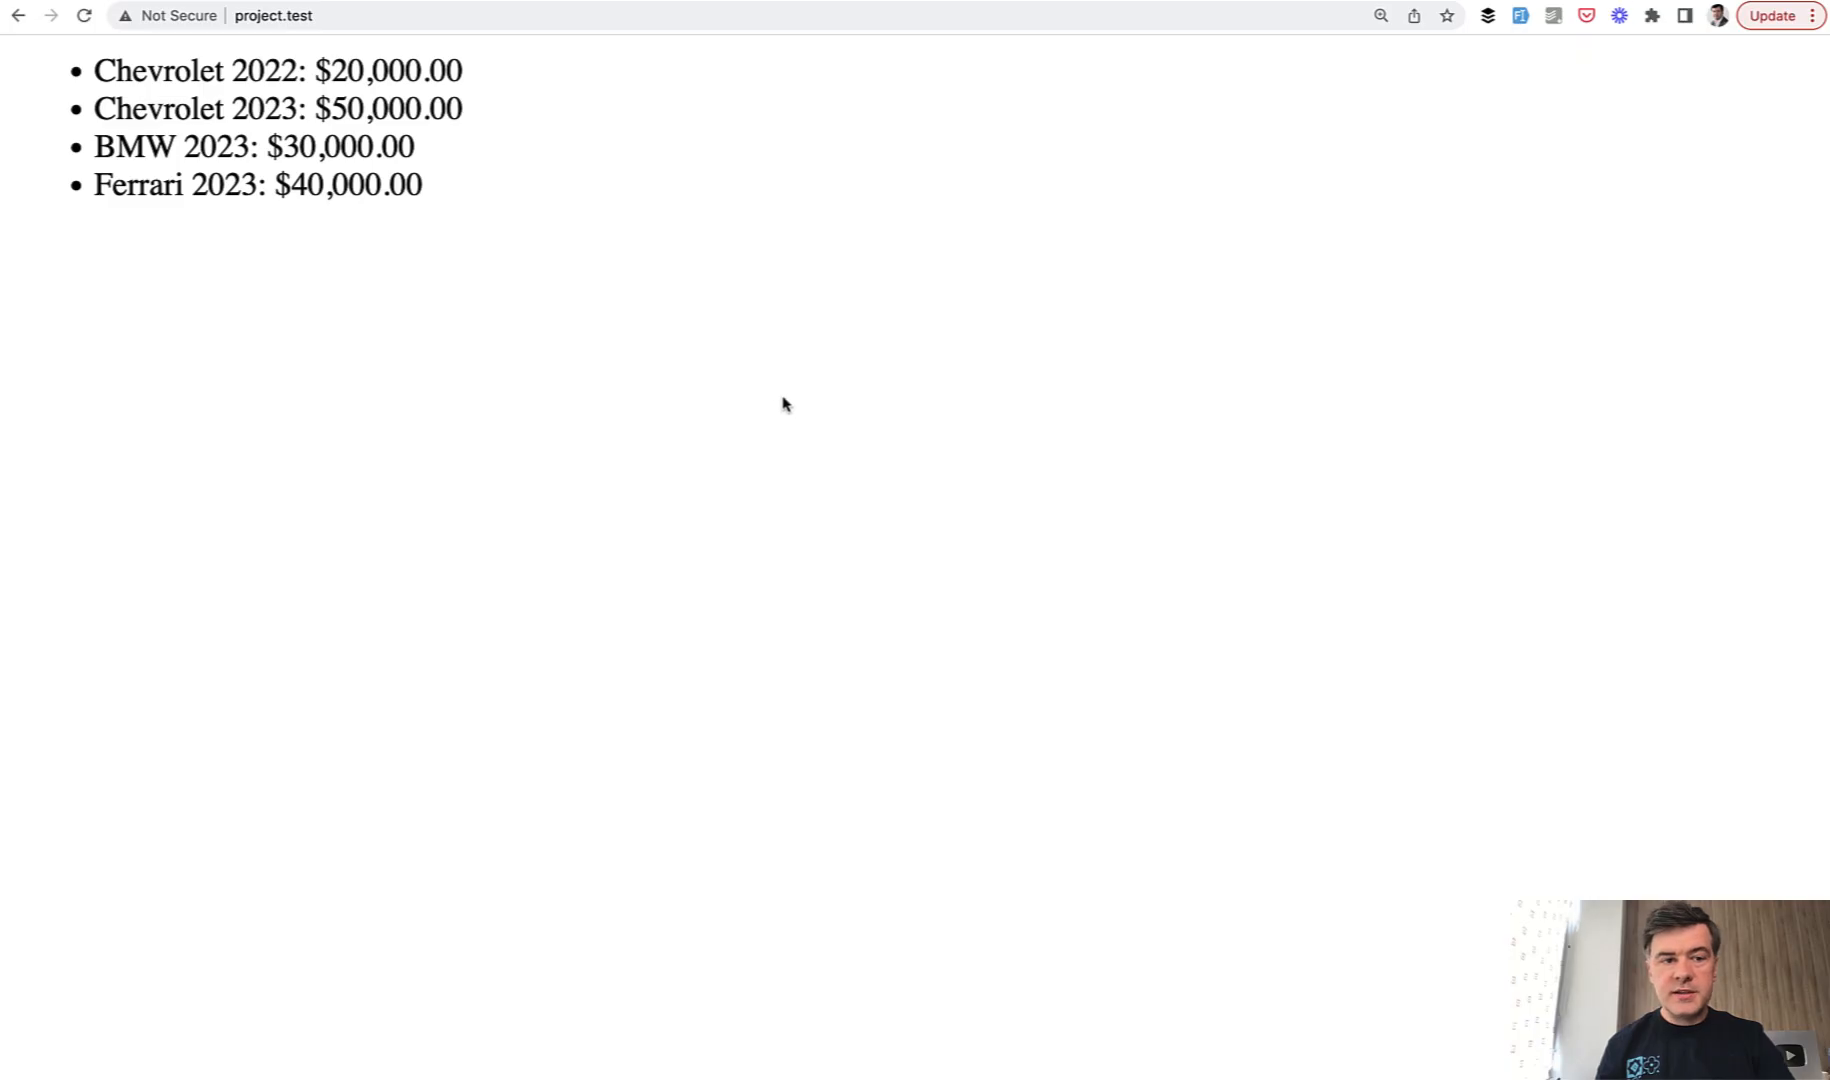
mouse_move(386, 468)
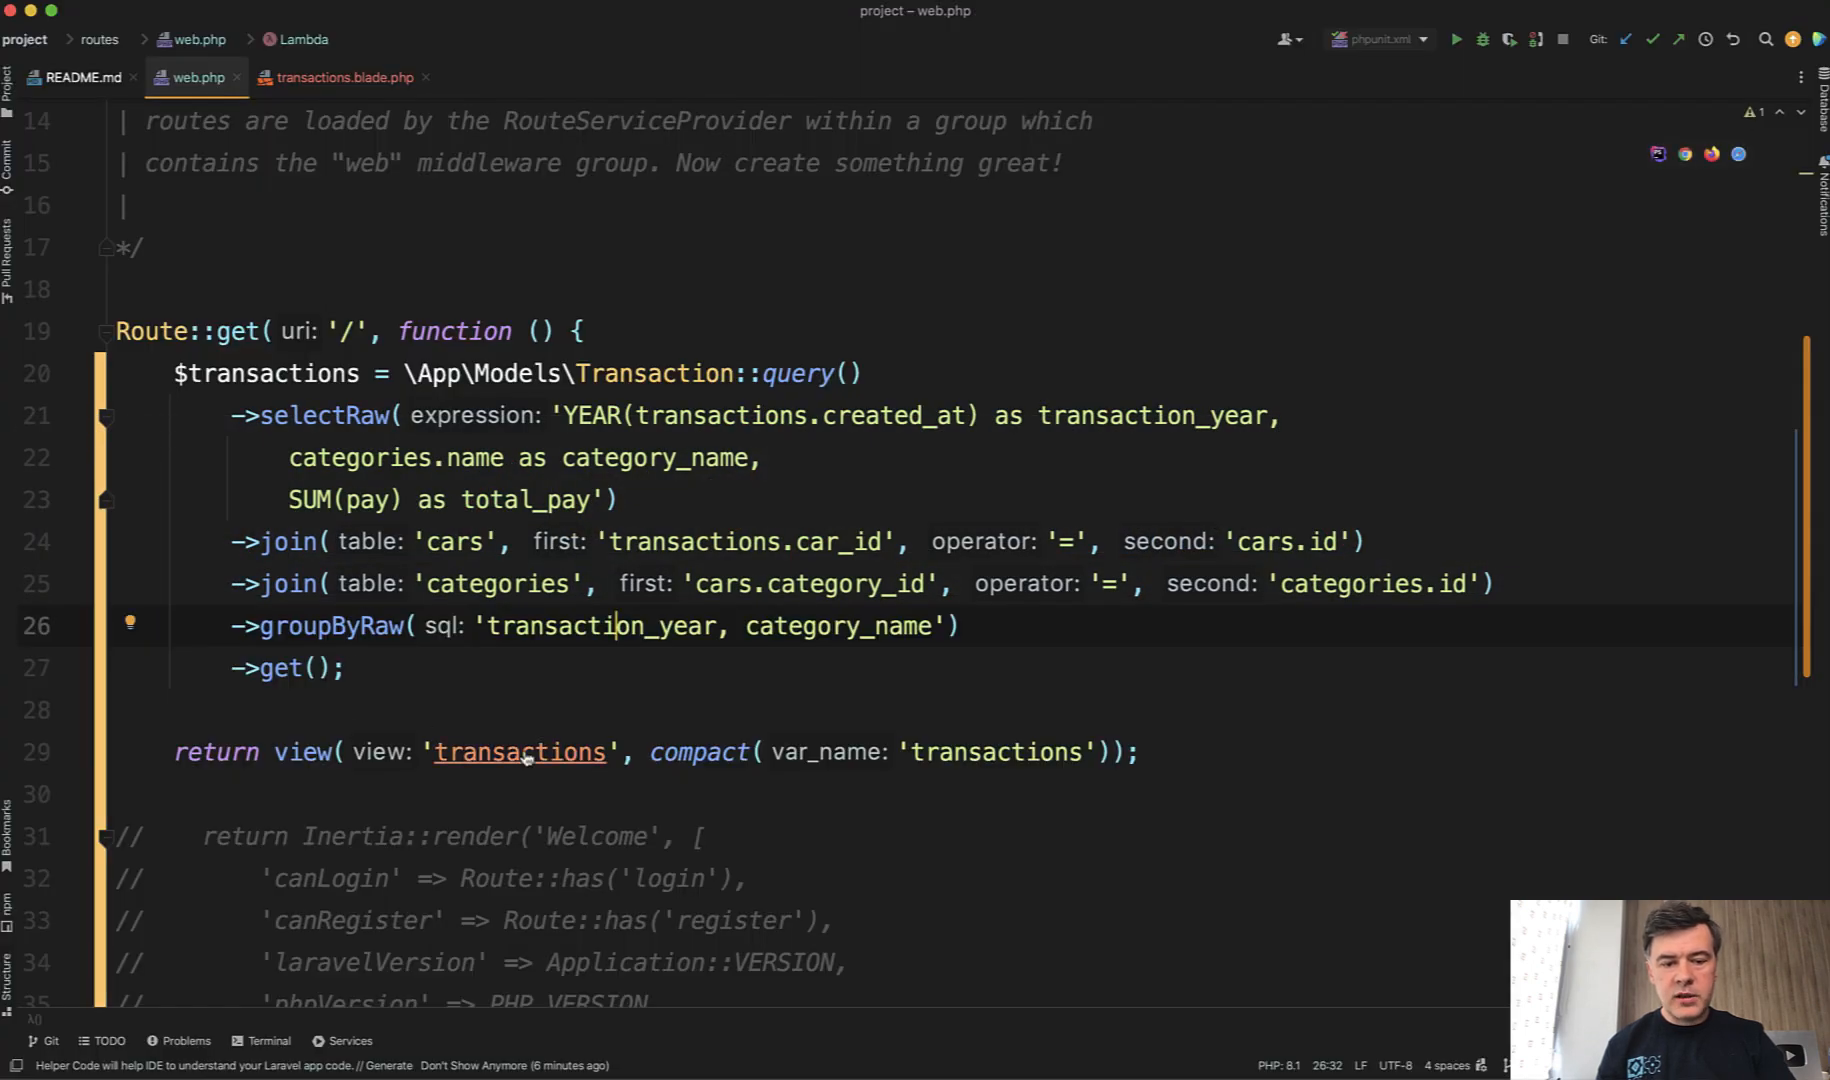
left_click(344, 78)
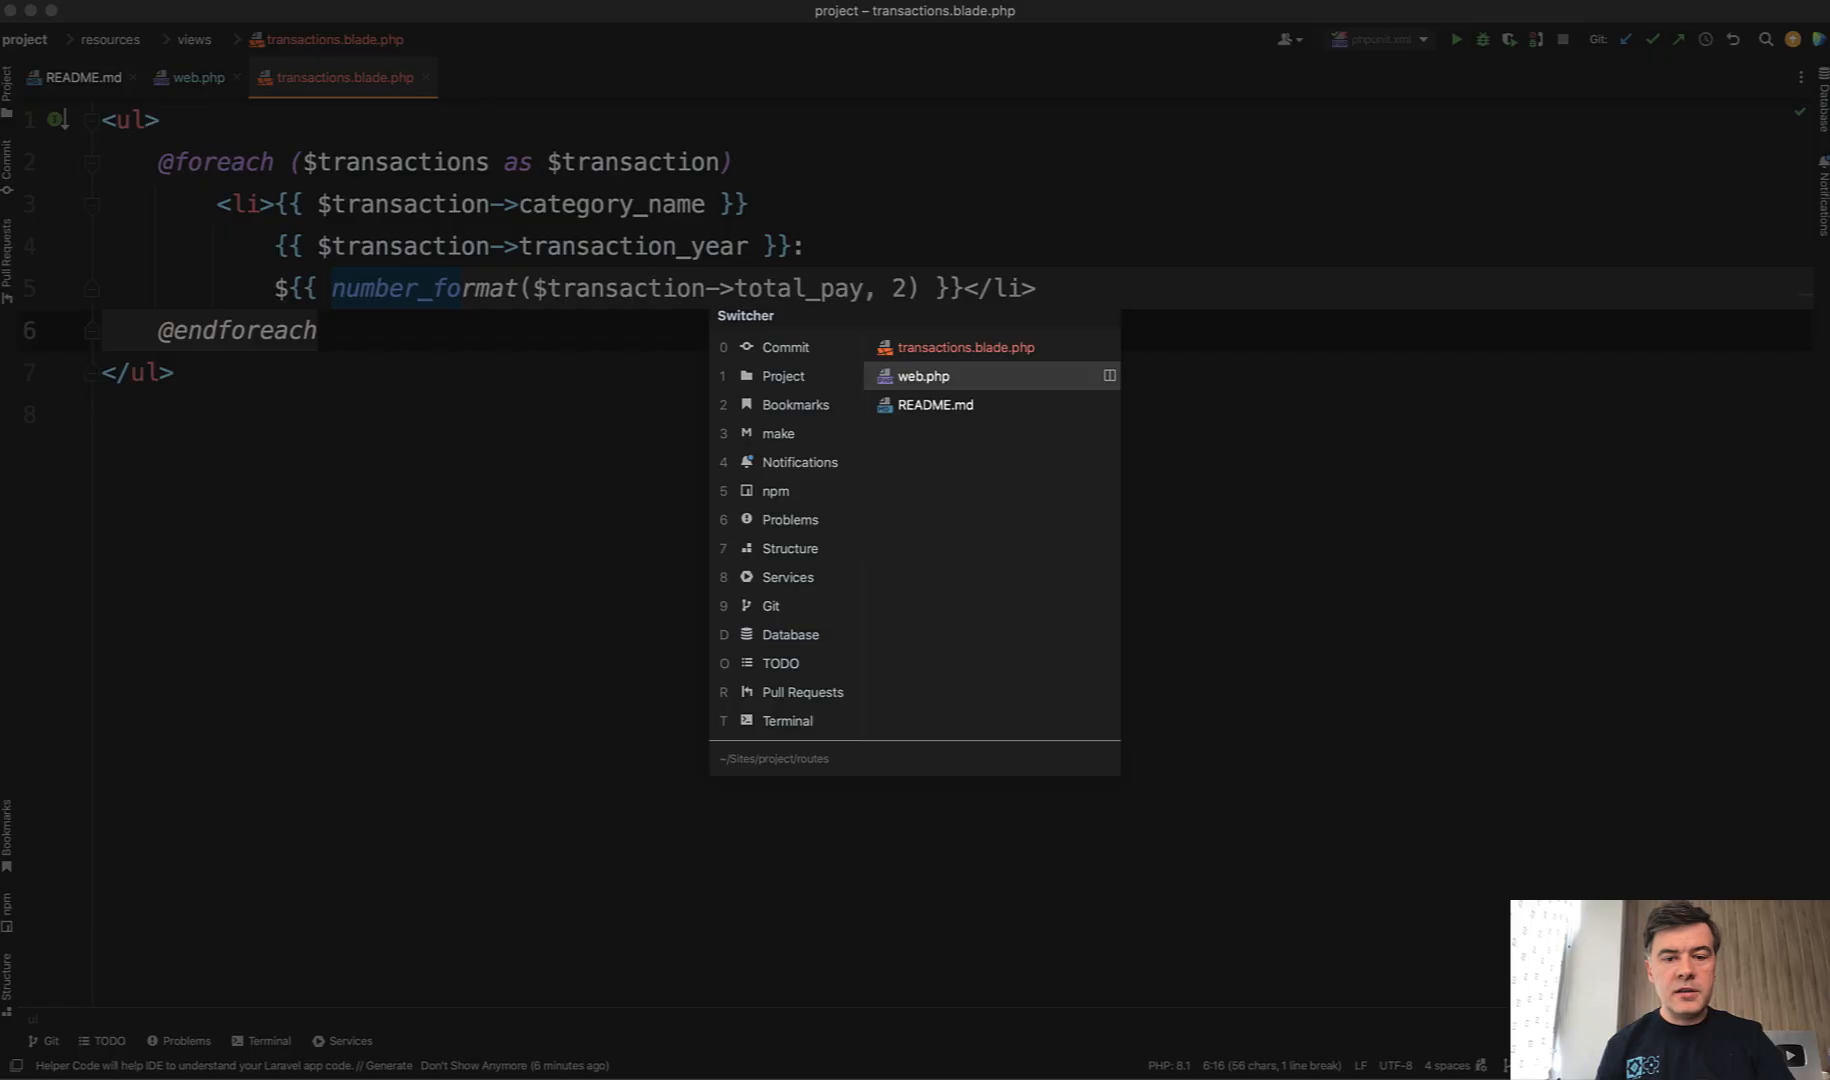
left_click(924, 374)
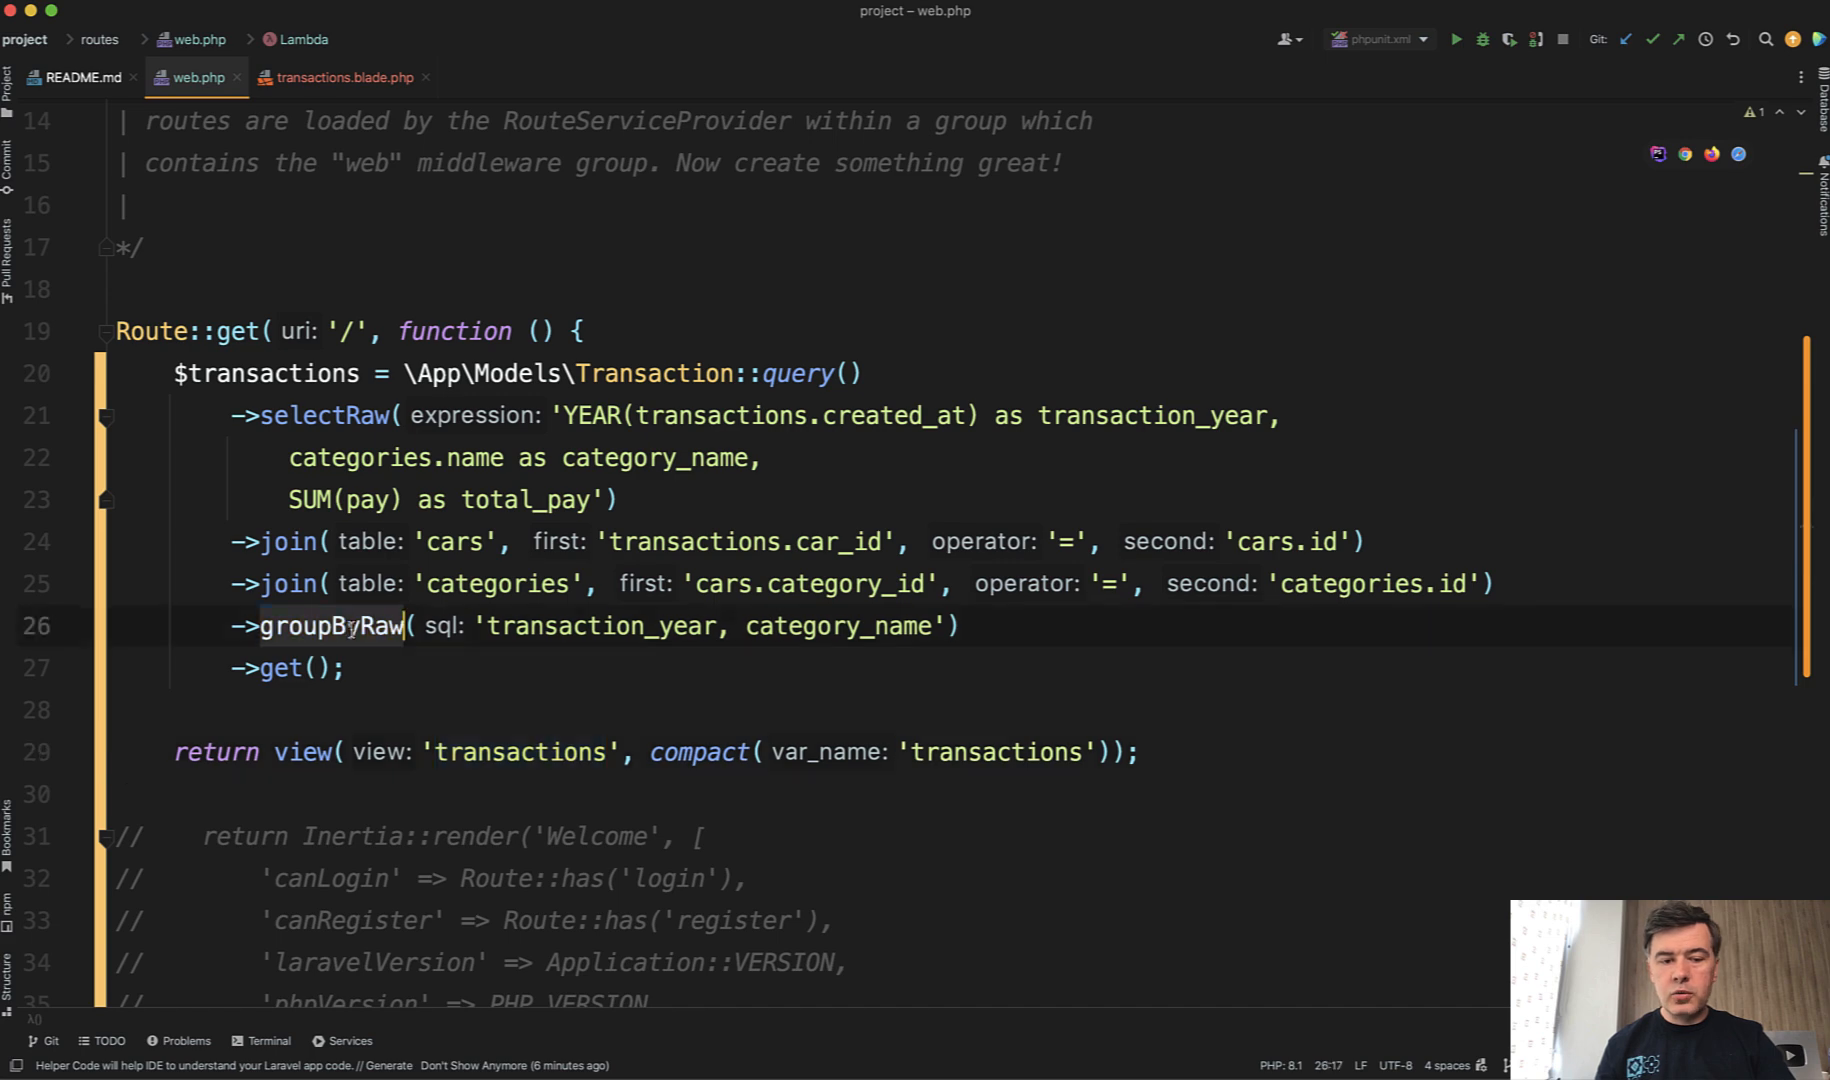
left_click(526, 584)
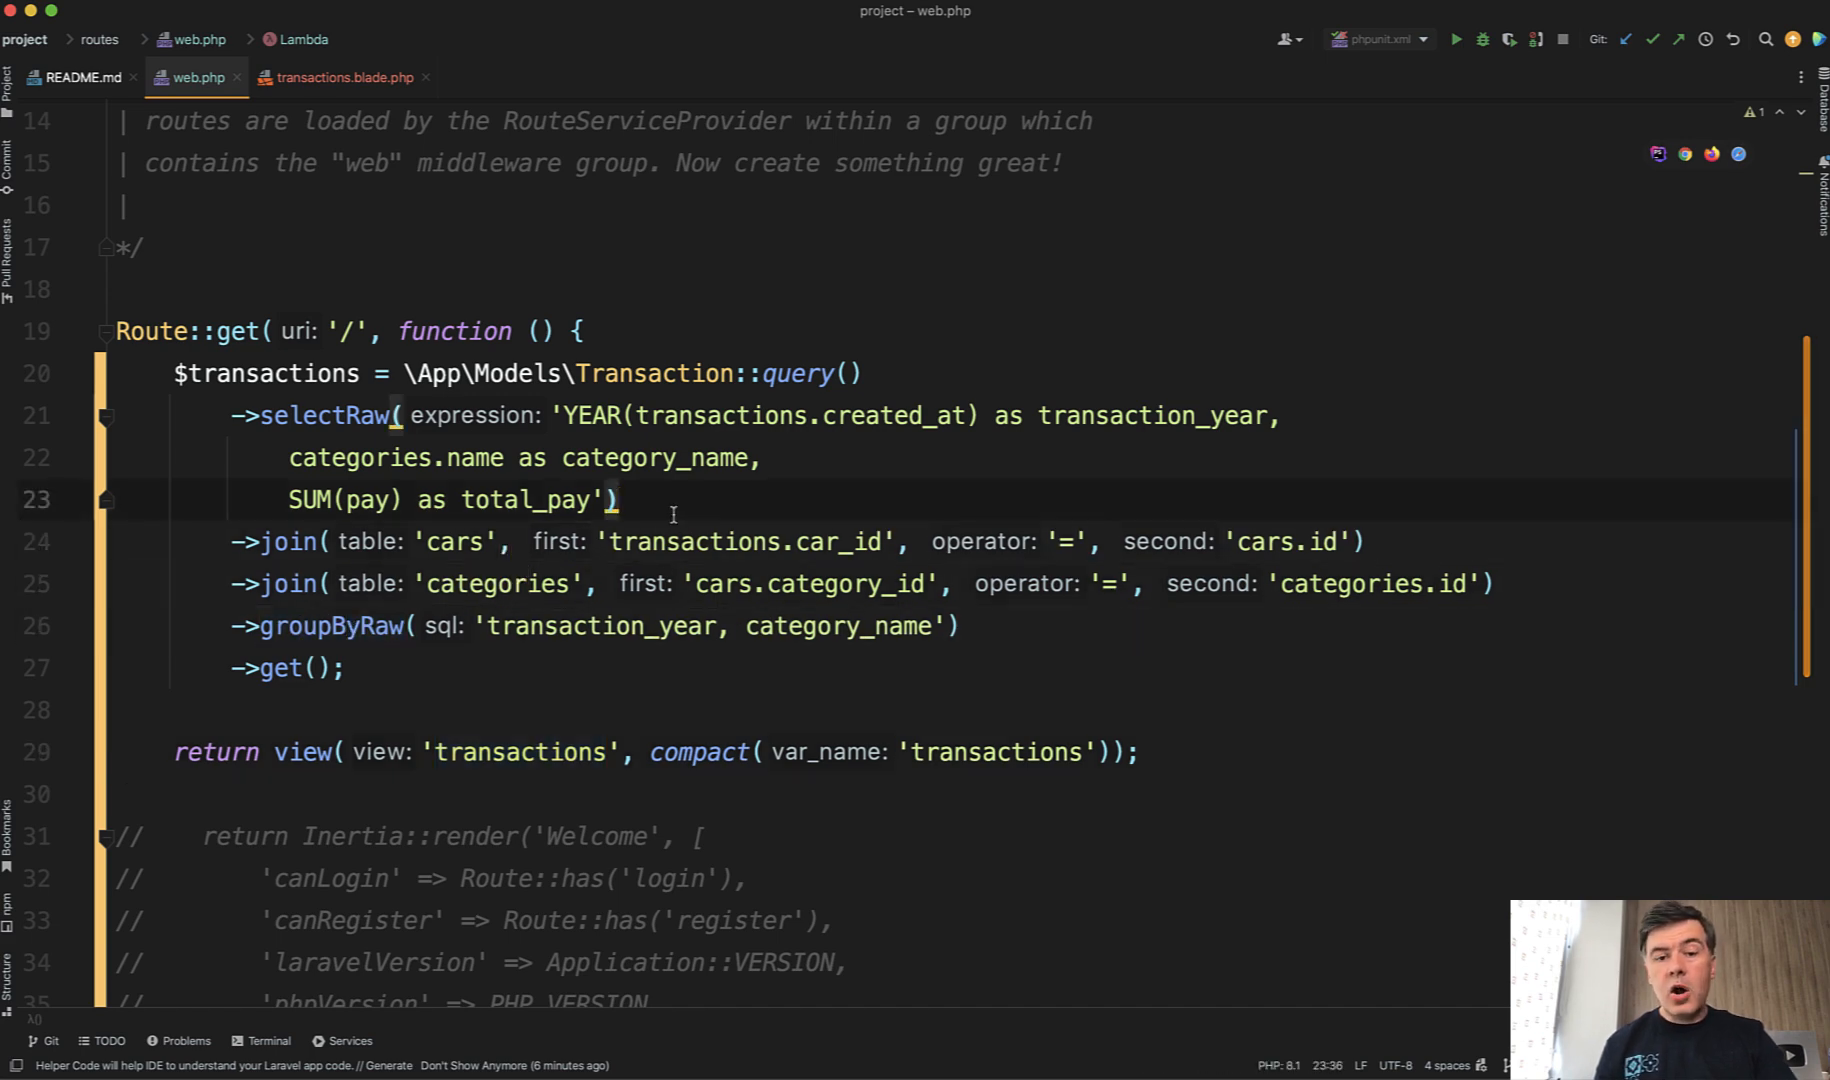
double_click(802, 374)
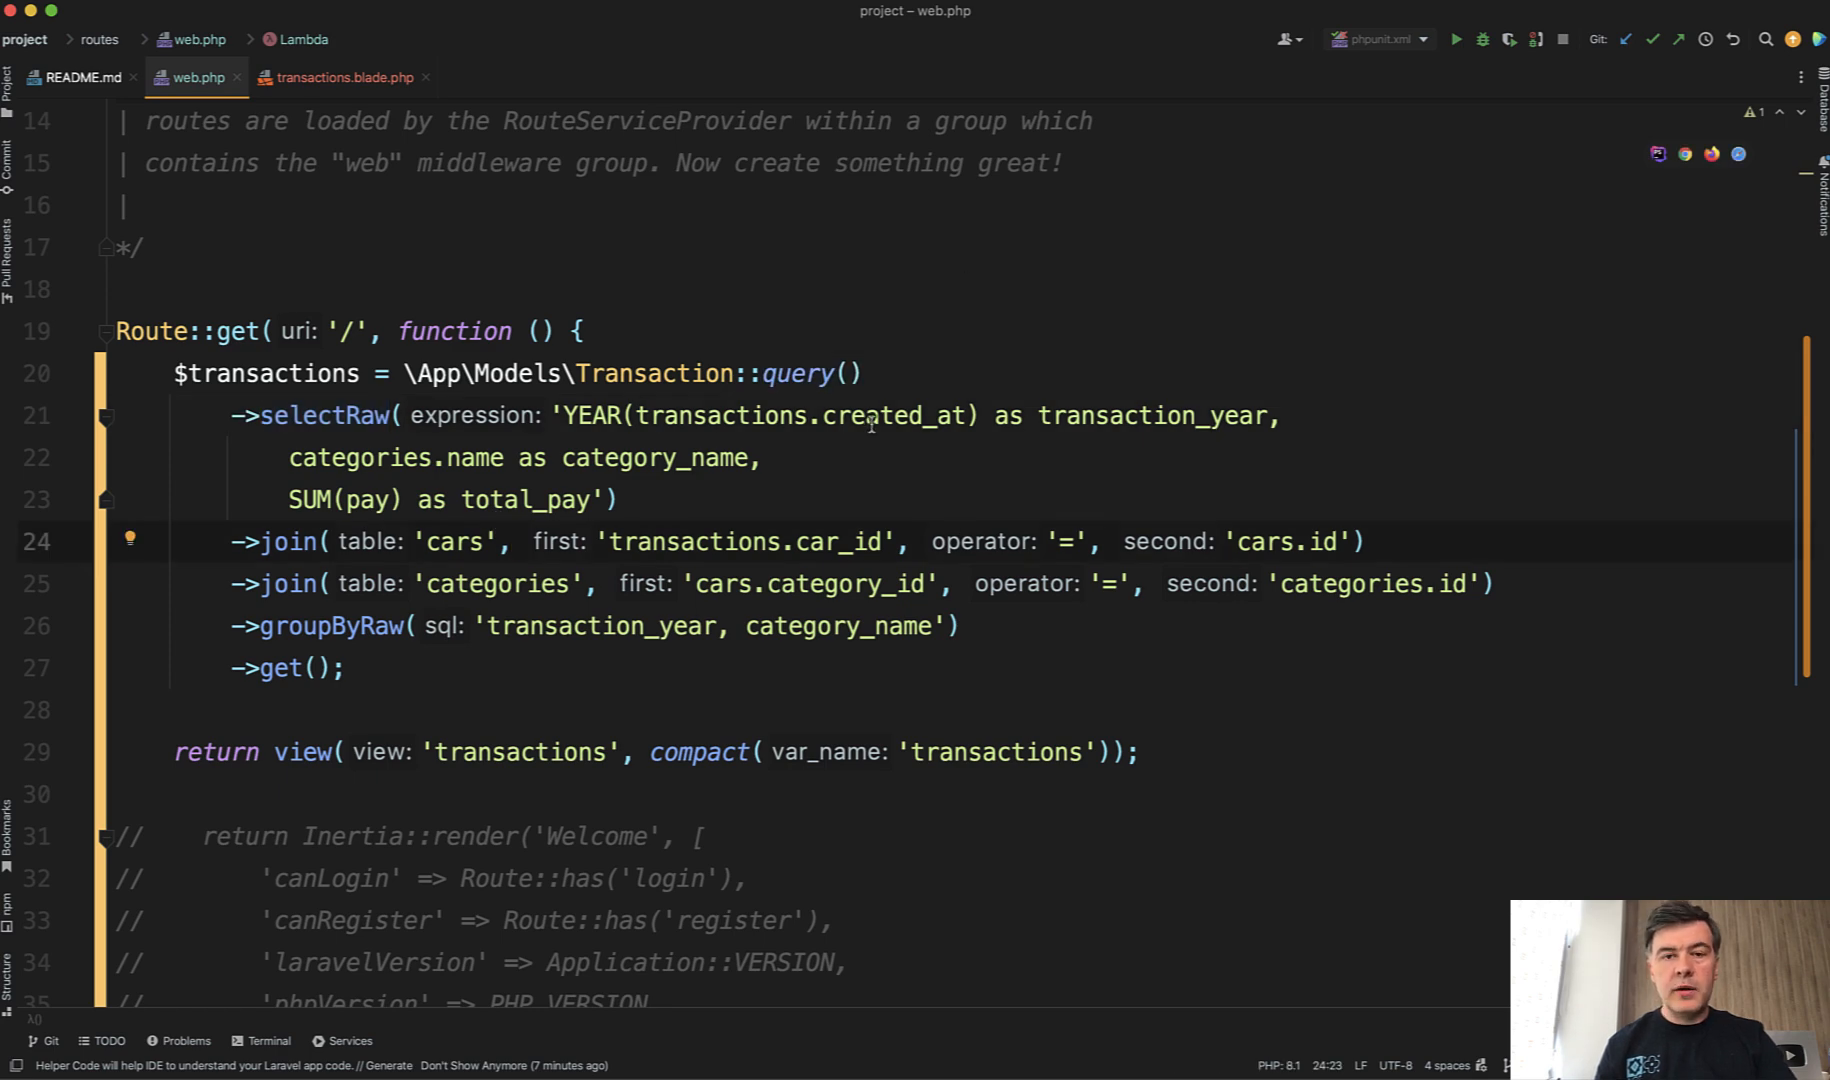
left_click(934, 414)
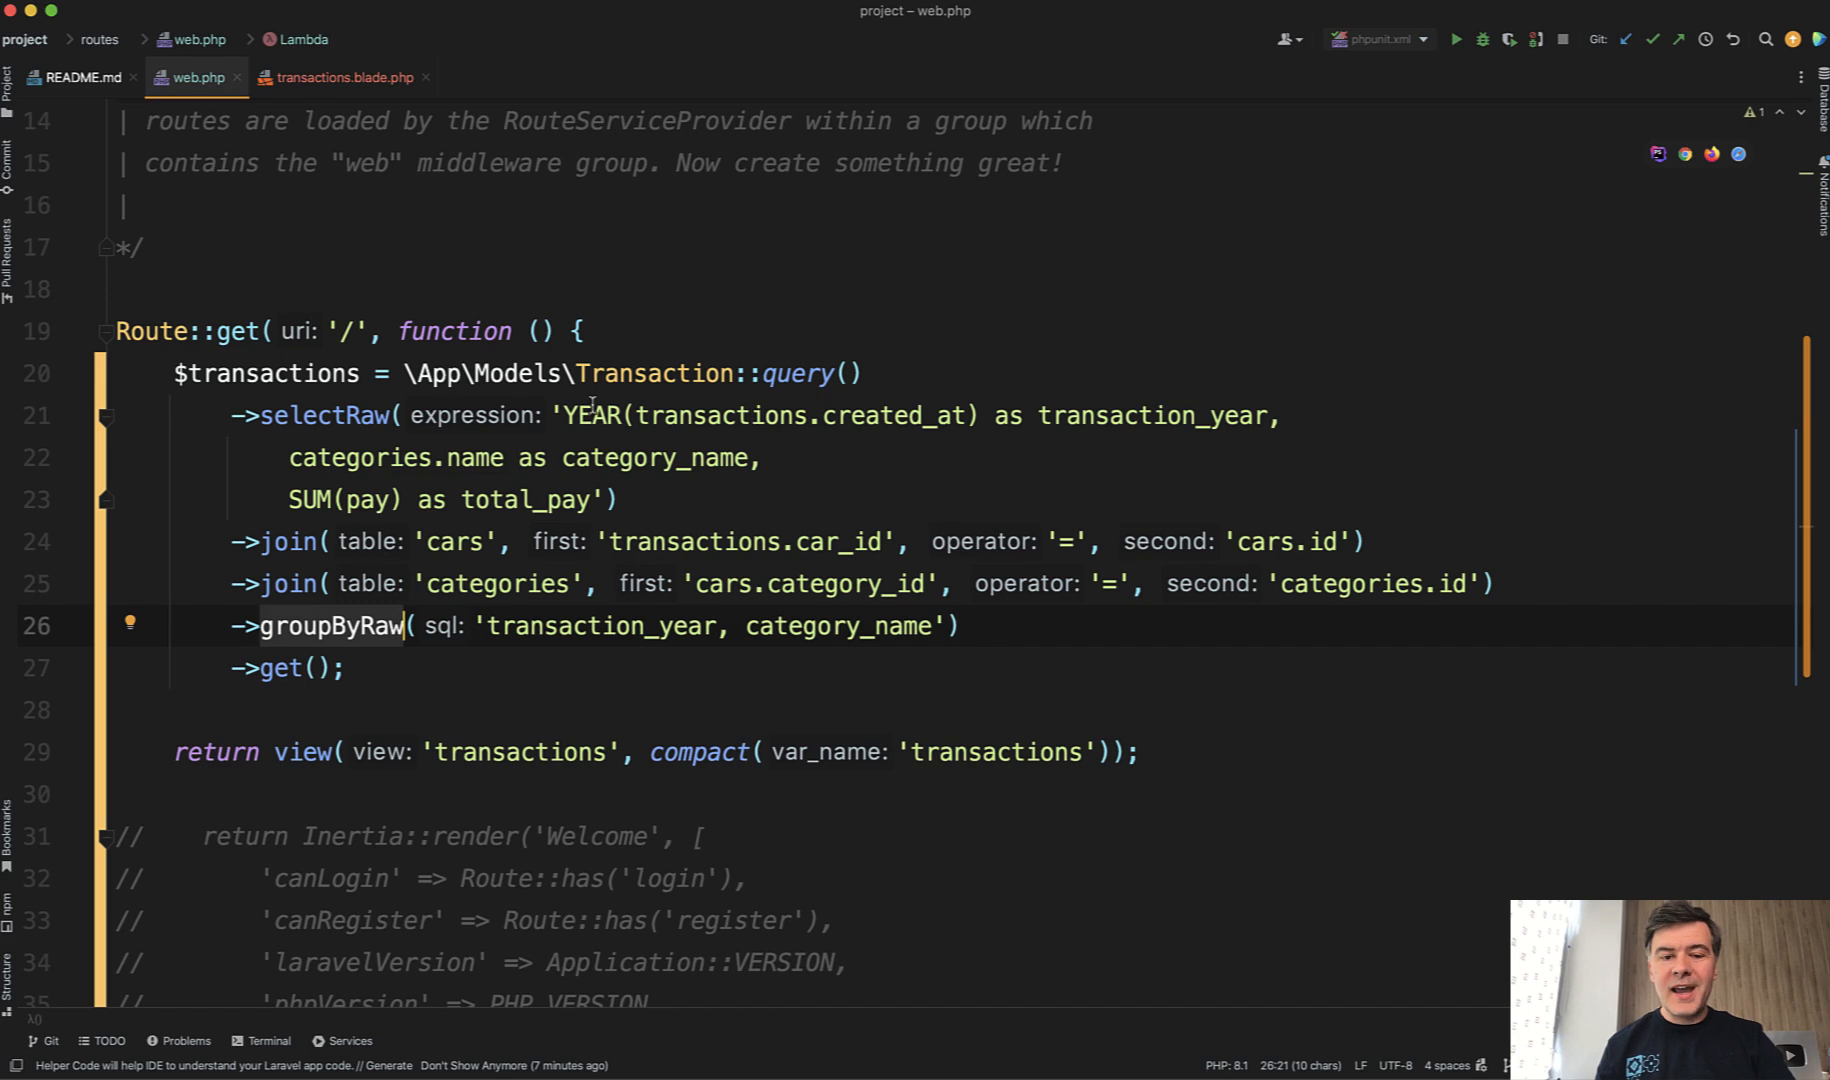
left_click(720, 414)
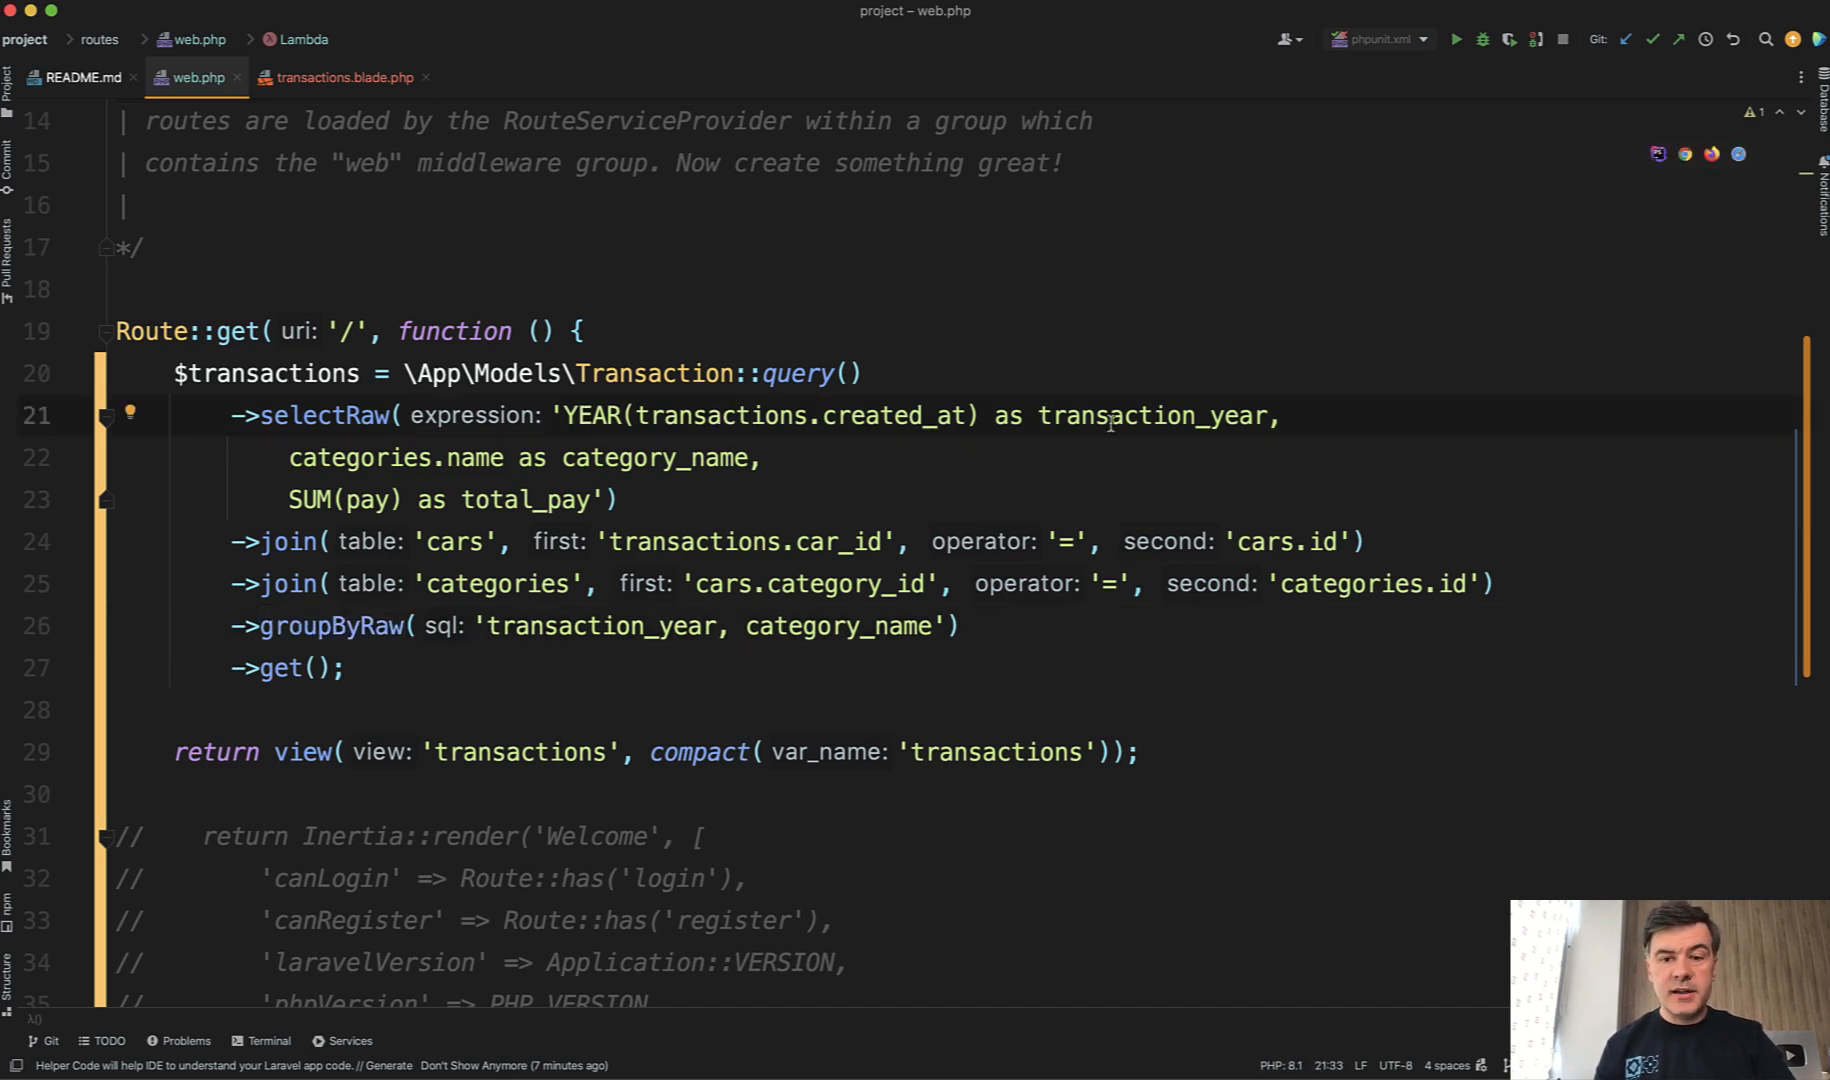
double_click(1154, 416)
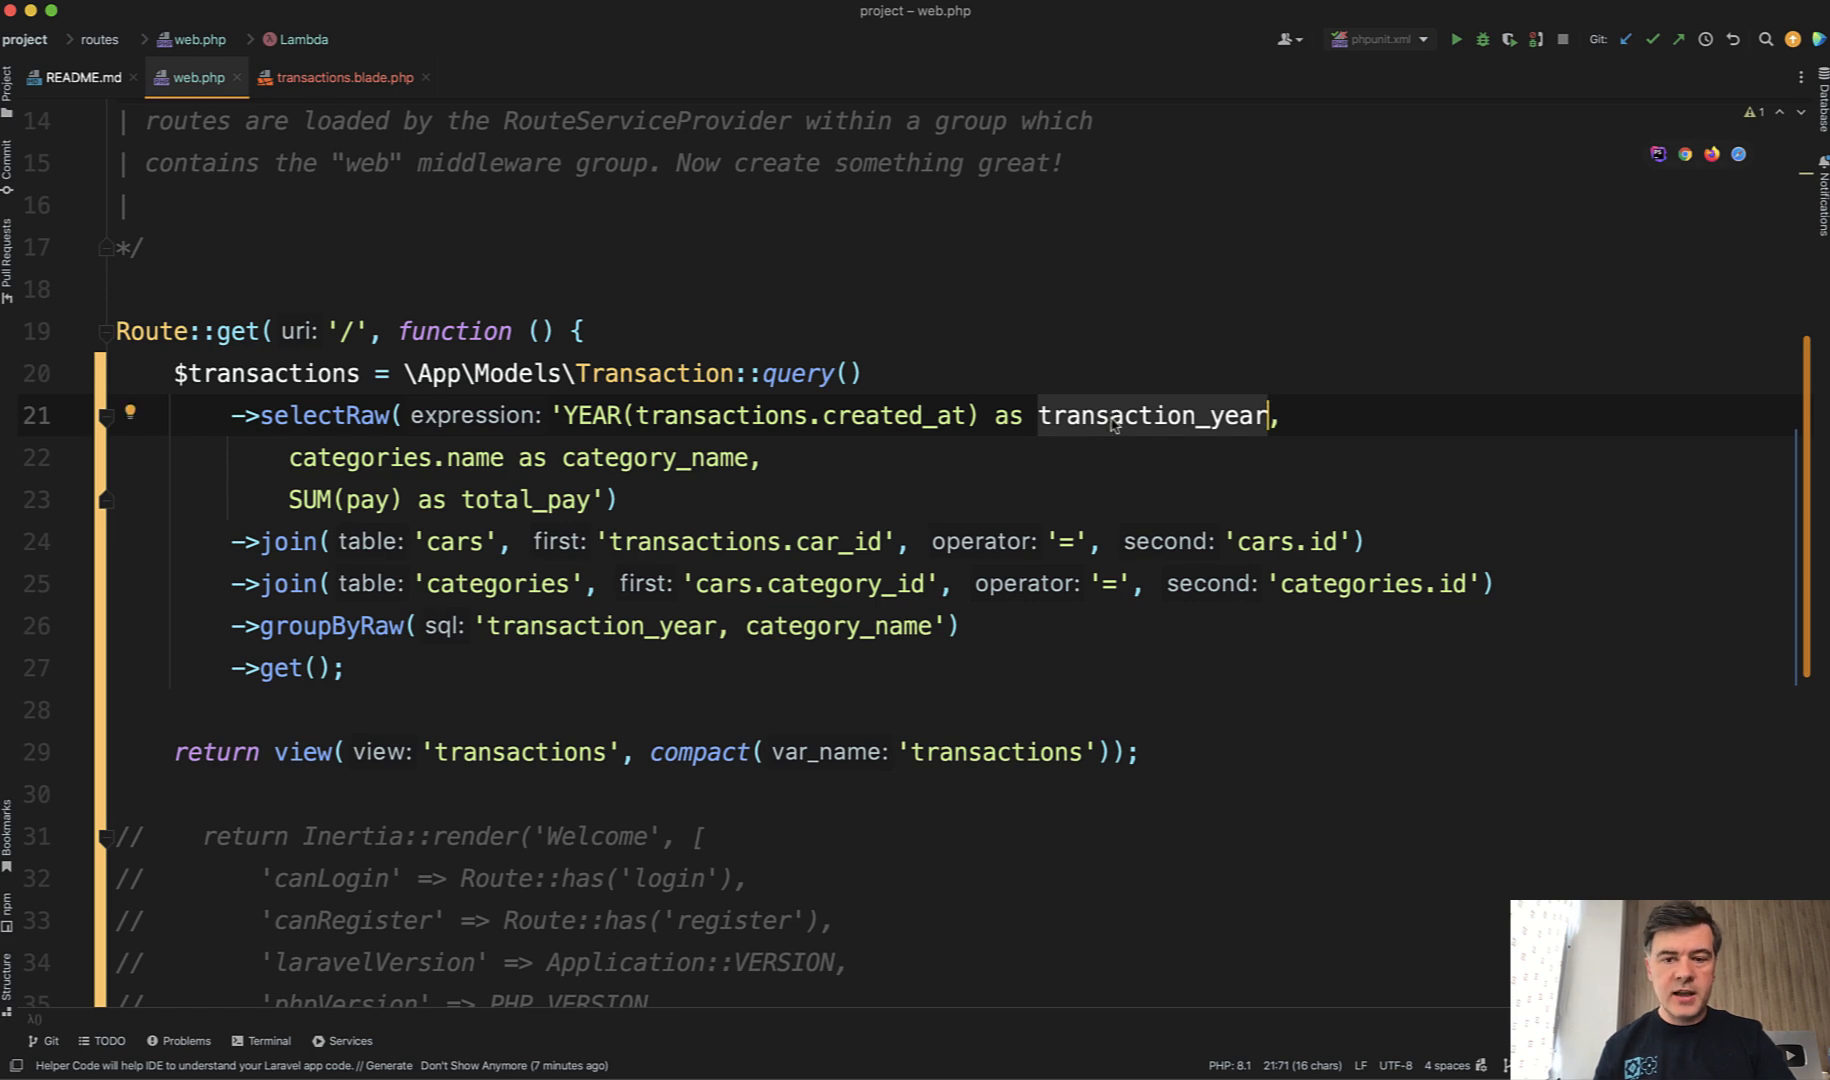